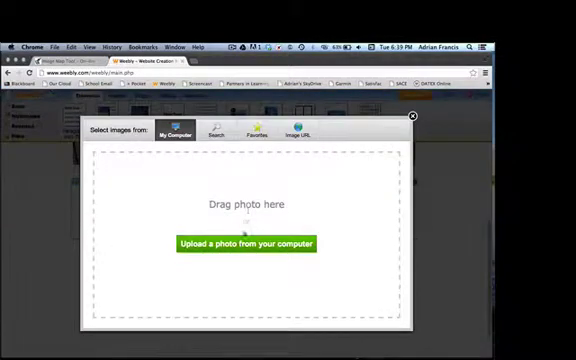
Upload IMG_Image Map.jpg from the computer onto the Weebly page.
{"action": "left_click", "coordinate": [249, 243]}
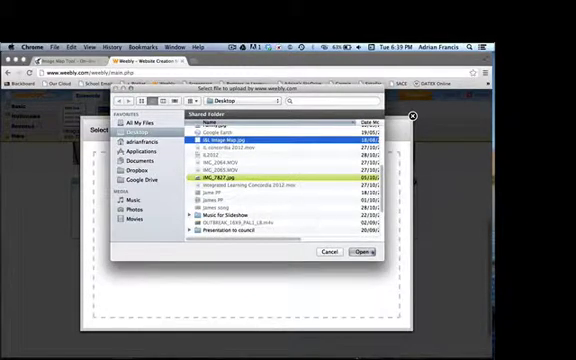
{"action": "left_click", "coordinate": [364, 251]}
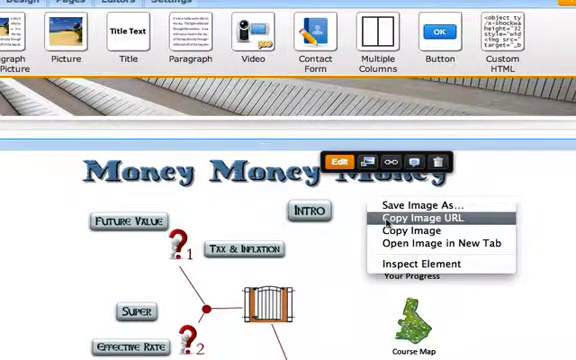
Copy the image URL of the uploaded Money Money Money course map.
{"action": "left_click", "coordinate": [432, 218]}
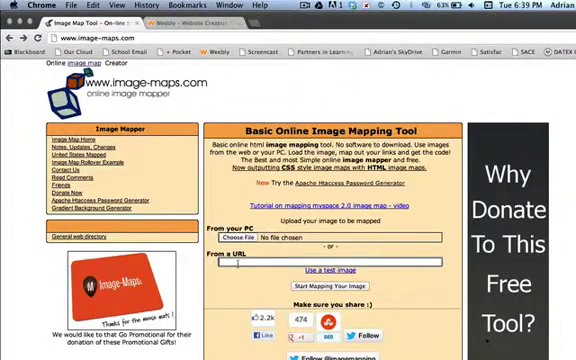
Load the course map into Image-Maps.com from its pasted Weebly URL.
{"action": "scroll", "scroll_direction": "down", "scroll_amount": 3}
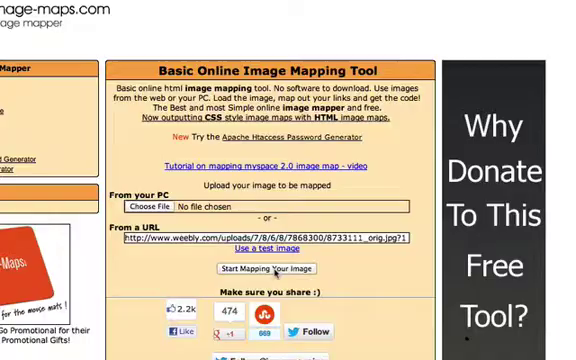
{"action": "left_click", "coordinate": [268, 269]}
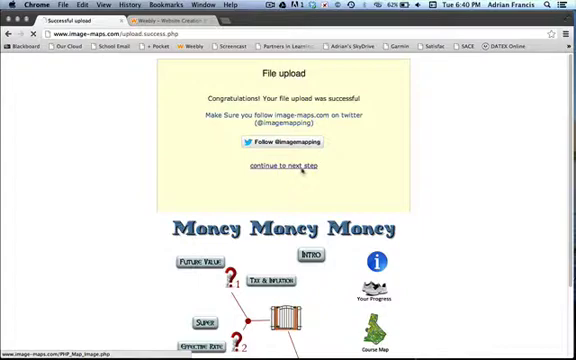
Draw rectangle regions on the course map, linking the standing figure to Page 2's URL.
{"action": "left_click", "coordinate": [287, 166]}
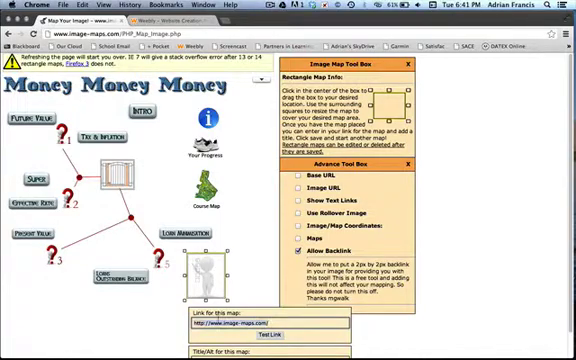
{"action": "key", "text": "F3"}
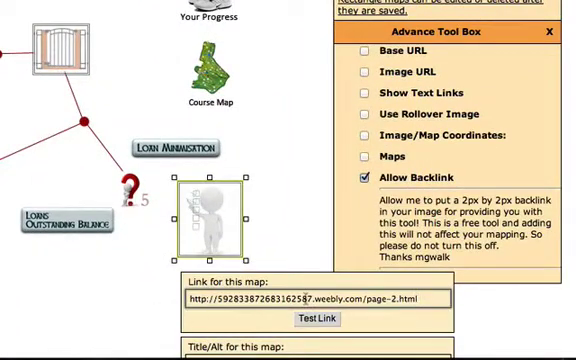
{"action": "scroll", "scroll_direction": "down", "scroll_amount": 3}
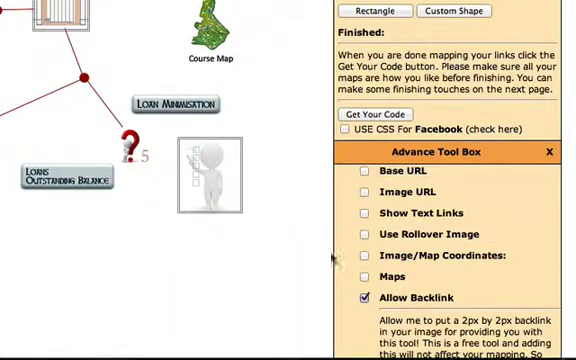
{"action": "scroll", "scroll_direction": "down", "scroll_amount": 3}
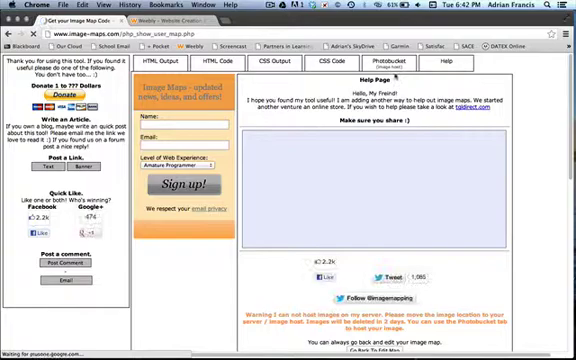
Show the HTML code Image-Maps.com generated for the finished map.
{"action": "left_click", "coordinate": [194, 62]}
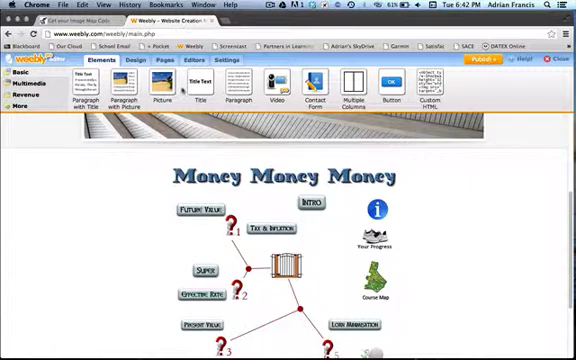
Go through Weebly's Pages tab back to editing the Image Map page.
{"action": "left_click", "coordinate": [159, 63]}
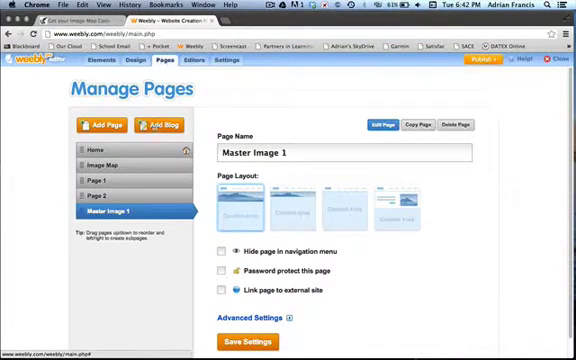
{"action": "left_click", "coordinate": [124, 164]}
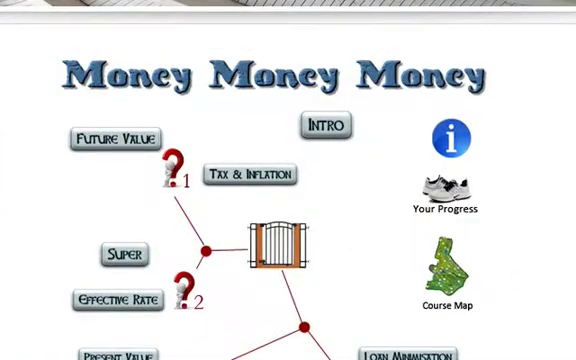
{"action": "scroll", "scroll_direction": "down", "scroll_amount": 3}
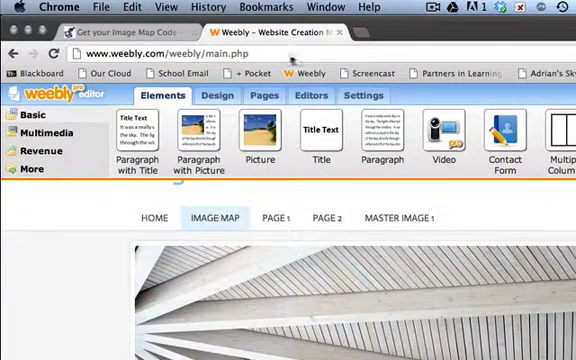
Tick 'Hide page in navigation menu' for both Page 1 and Page 2.
{"action": "left_click", "coordinate": [262, 96]}
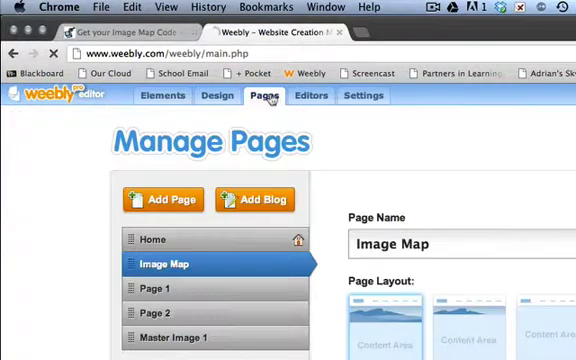
{"action": "scroll", "scroll_direction": "down", "scroll_amount": 3}
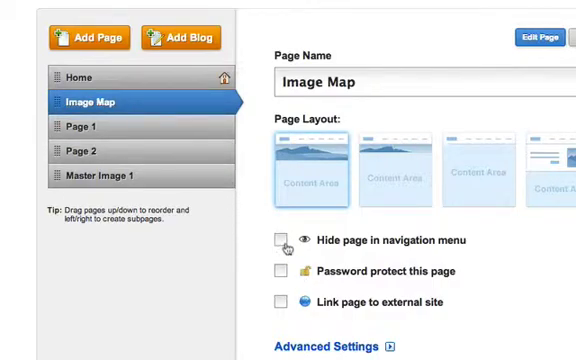
{"action": "left_click", "coordinate": [281, 240]}
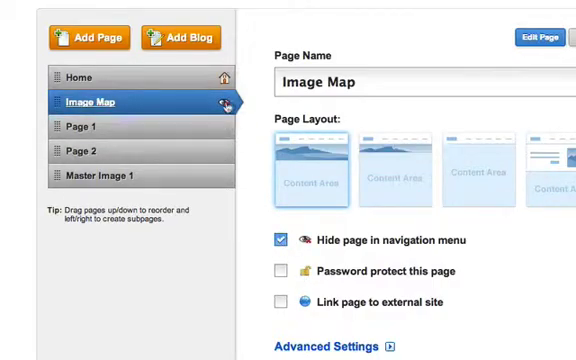
{"action": "left_click", "coordinate": [281, 240]}
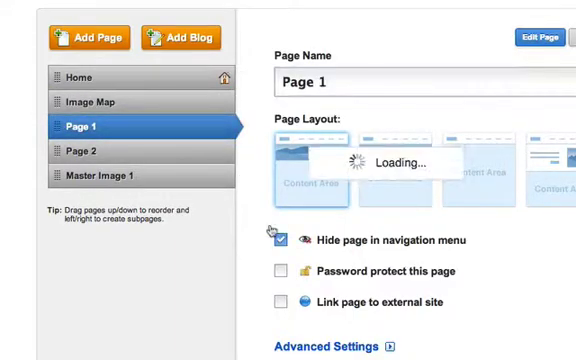
{"action": "left_click", "coordinate": [100, 152]}
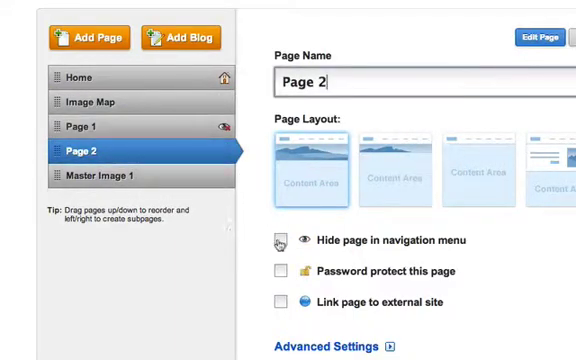
{"action": "left_click", "coordinate": [110, 178]}
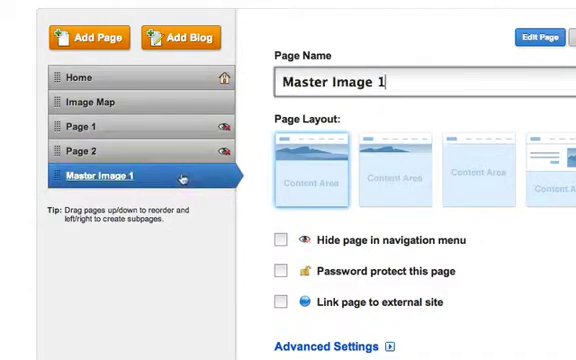
{"action": "left_click", "coordinate": [282, 240]}
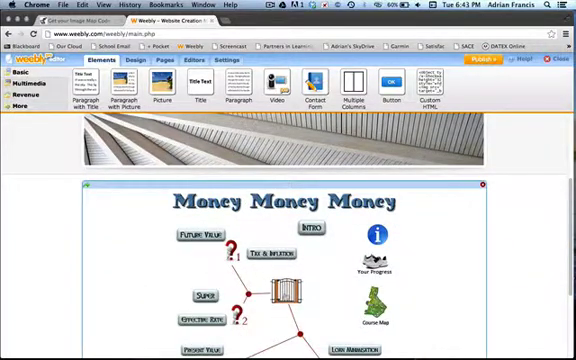
Publish the Weebly site so the Image Map page goes live.
{"action": "scroll", "scroll_direction": "down", "scroll_amount": 3}
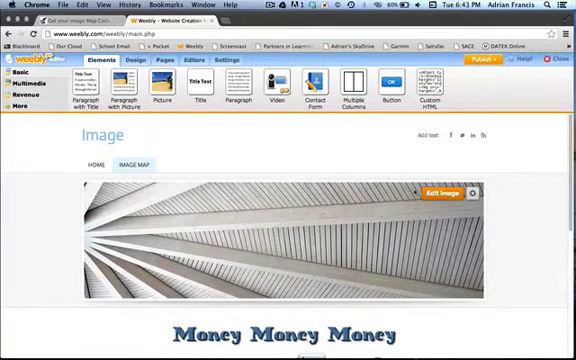
{"action": "left_click", "coordinate": [482, 62]}
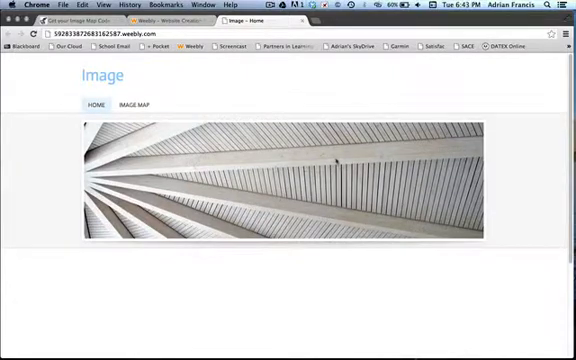
On the live site, open Image Map, click the figure region, then return to Image Map.
{"action": "scroll", "scroll_direction": "down", "scroll_amount": 3}
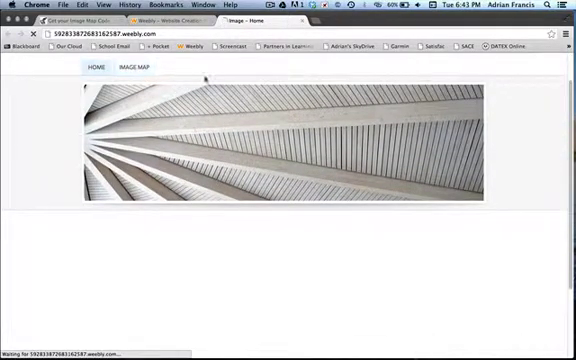
{"action": "left_click", "coordinate": [137, 68]}
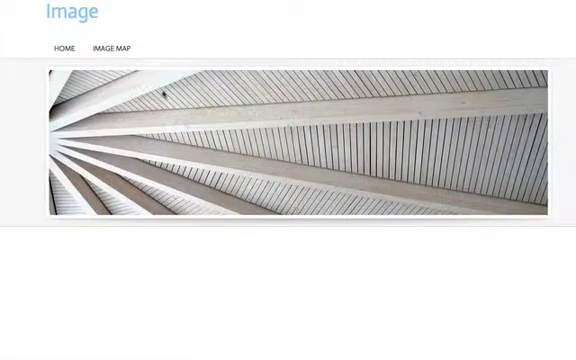
{"action": "left_click", "coordinate": [116, 47]}
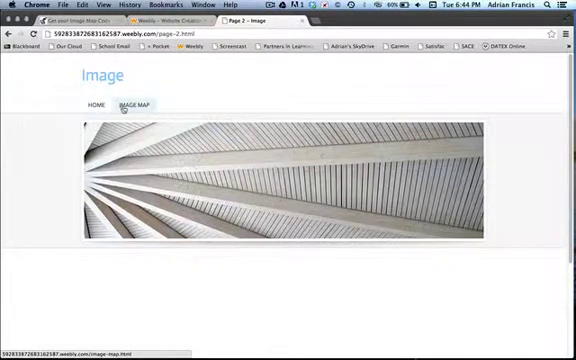
{"action": "left_click", "coordinate": [137, 103]}
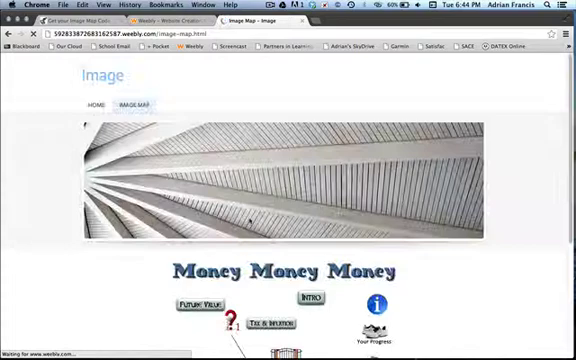
{"action": "scroll", "scroll_direction": "down", "scroll_amount": 3}
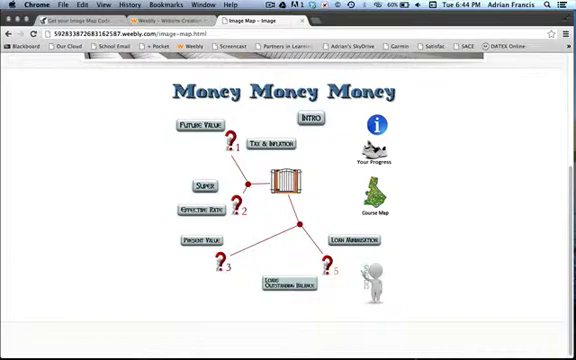
{"action": "mouse_move", "coordinate": [340, 140]}
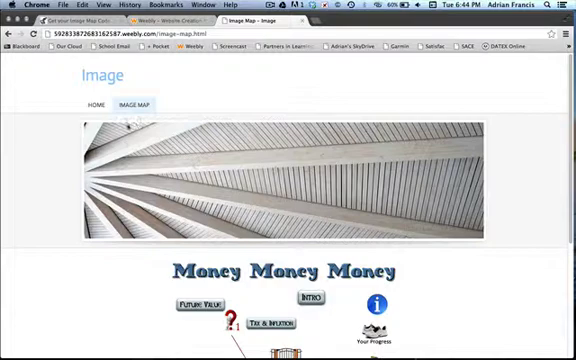
{"action": "scroll", "scroll_direction": "down", "scroll_amount": 3}
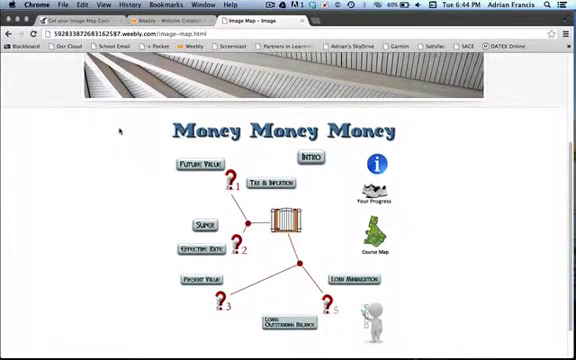